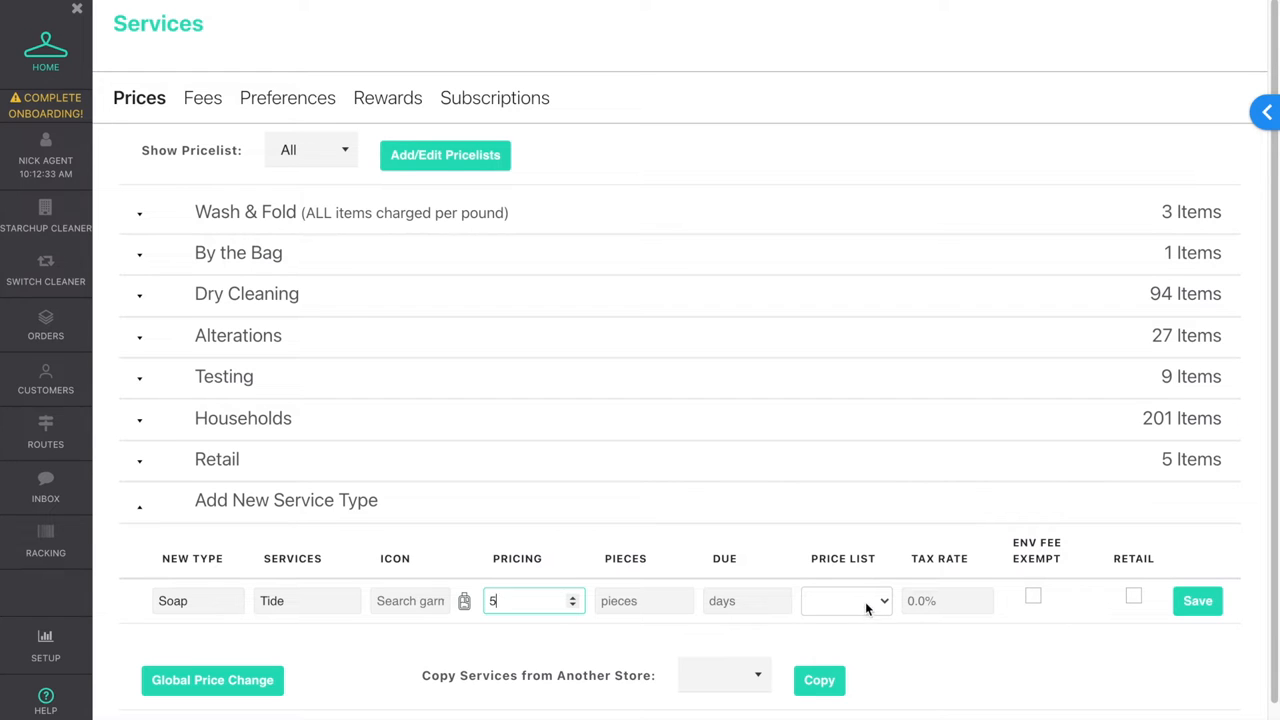
Set the Tide item to the Main price list, env-fee exempt and retail, and save the Soap service
{"action": "left_click", "coordinate": [846, 600]}
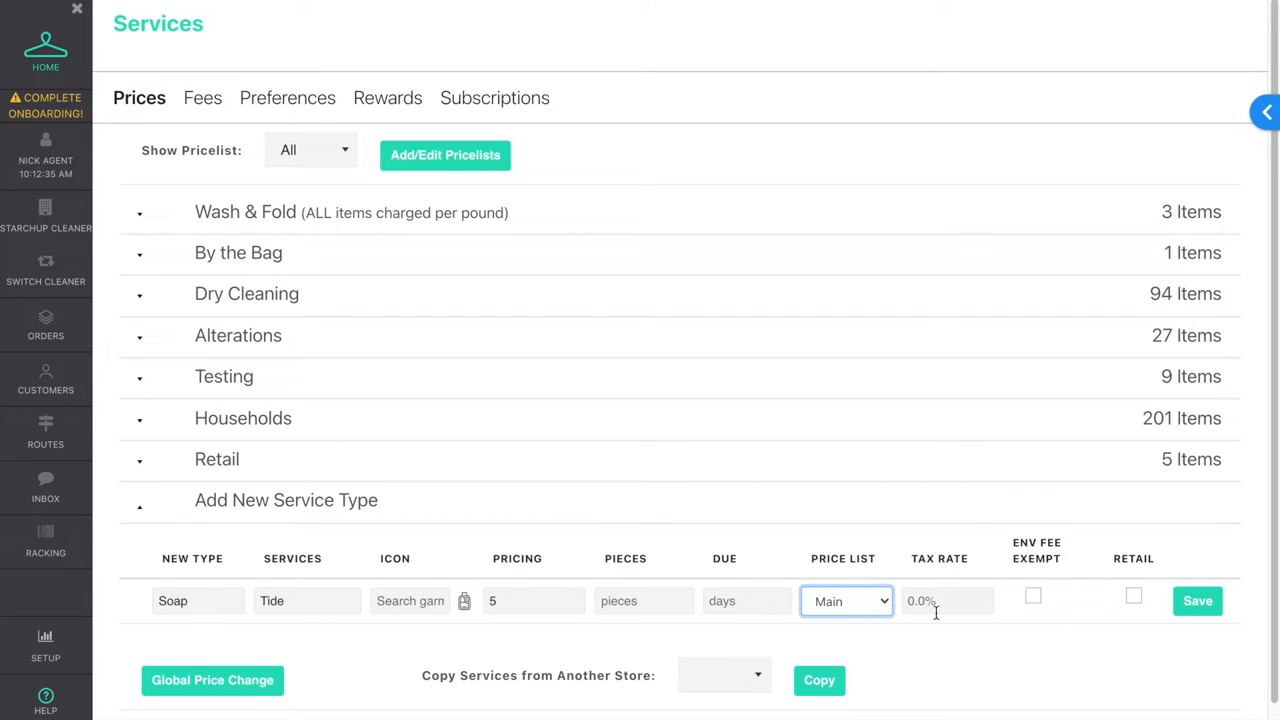
{"action": "left_click", "coordinate": [1032, 596]}
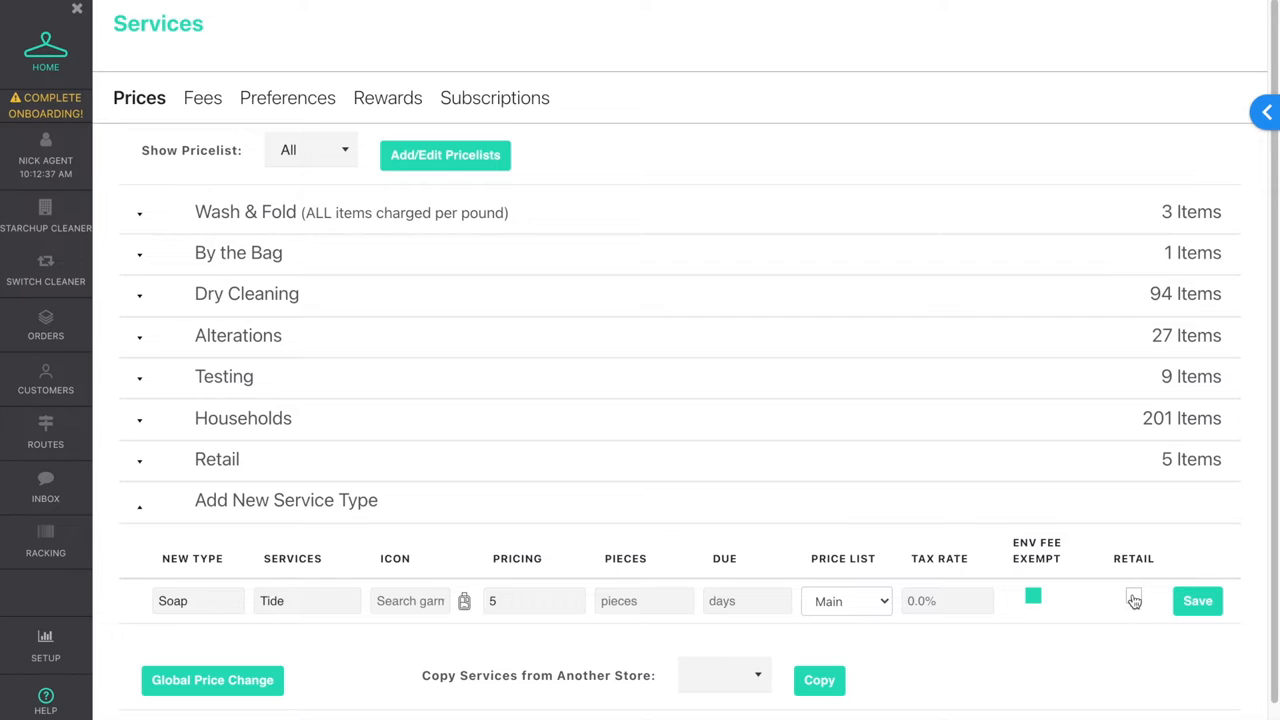
{"action": "left_click", "coordinate": [1132, 600]}
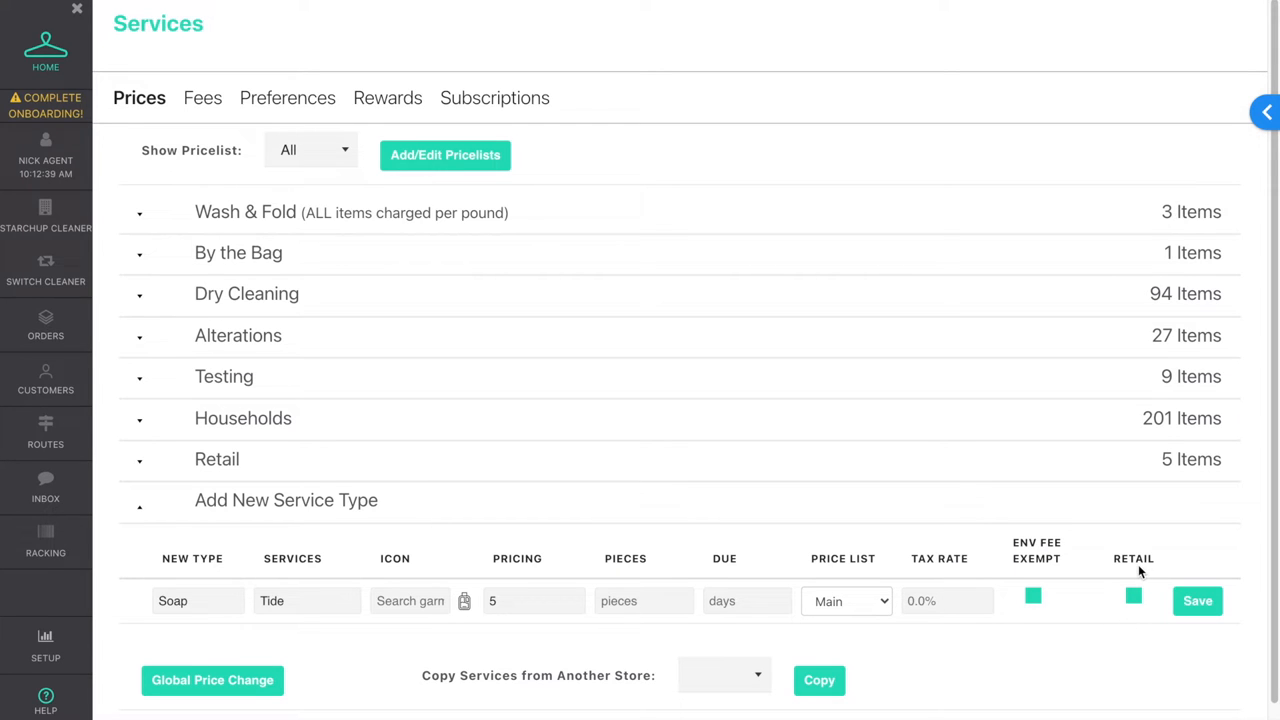
{"action": "left_click", "coordinate": [1196, 600]}
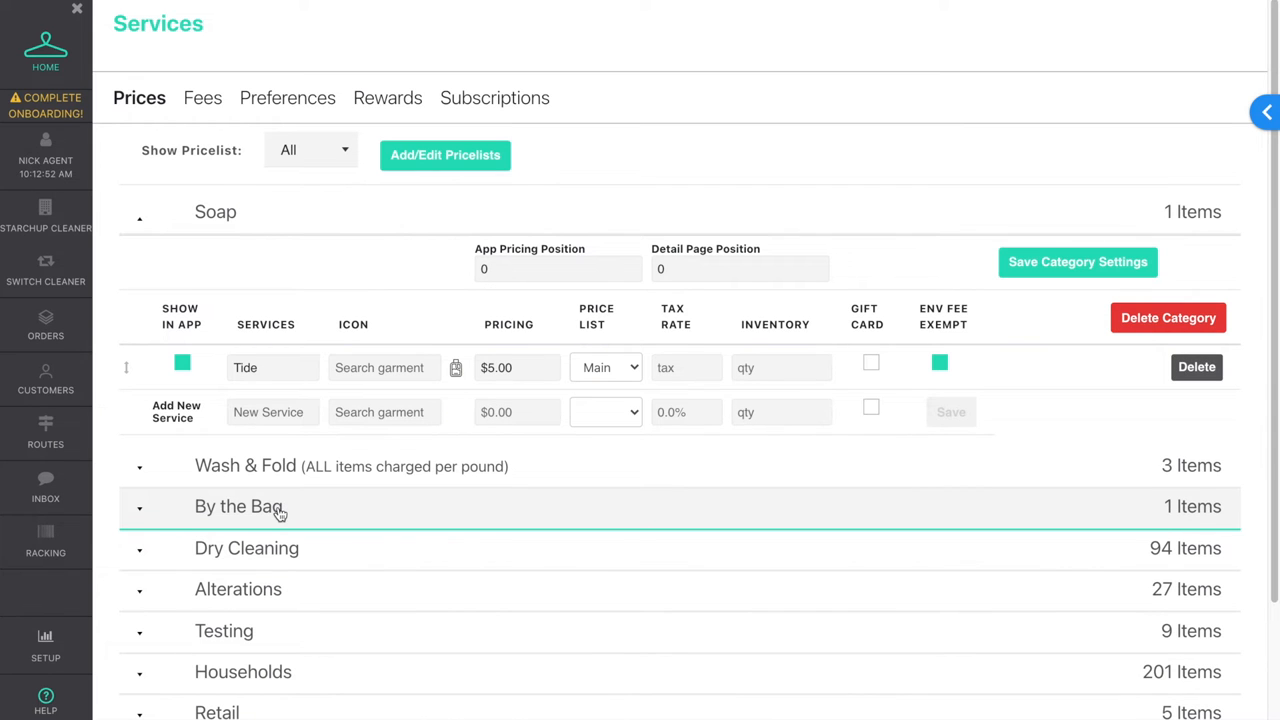
{"action": "mouse_move", "coordinate": [400, 298]}
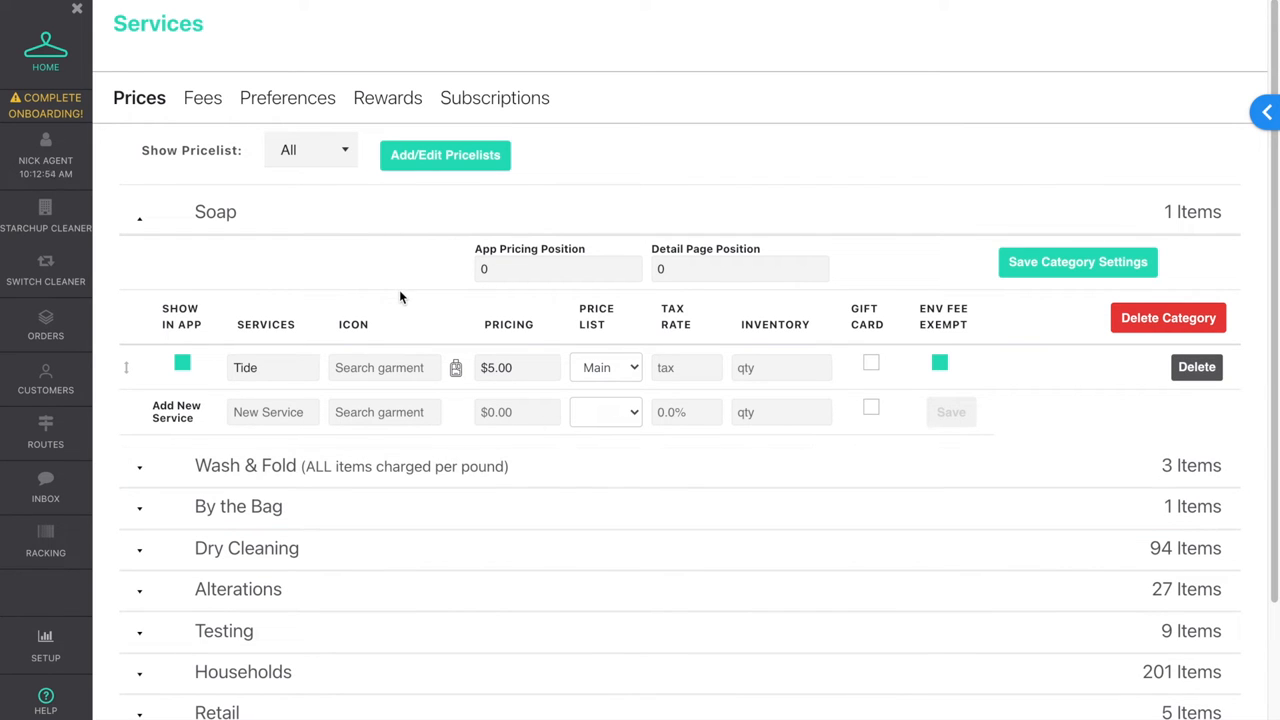
Scroll to the Retail category and select the Cash Back item's name for editing
{"action": "scroll", "scroll_direction": "down", "scroll_amount": 3}
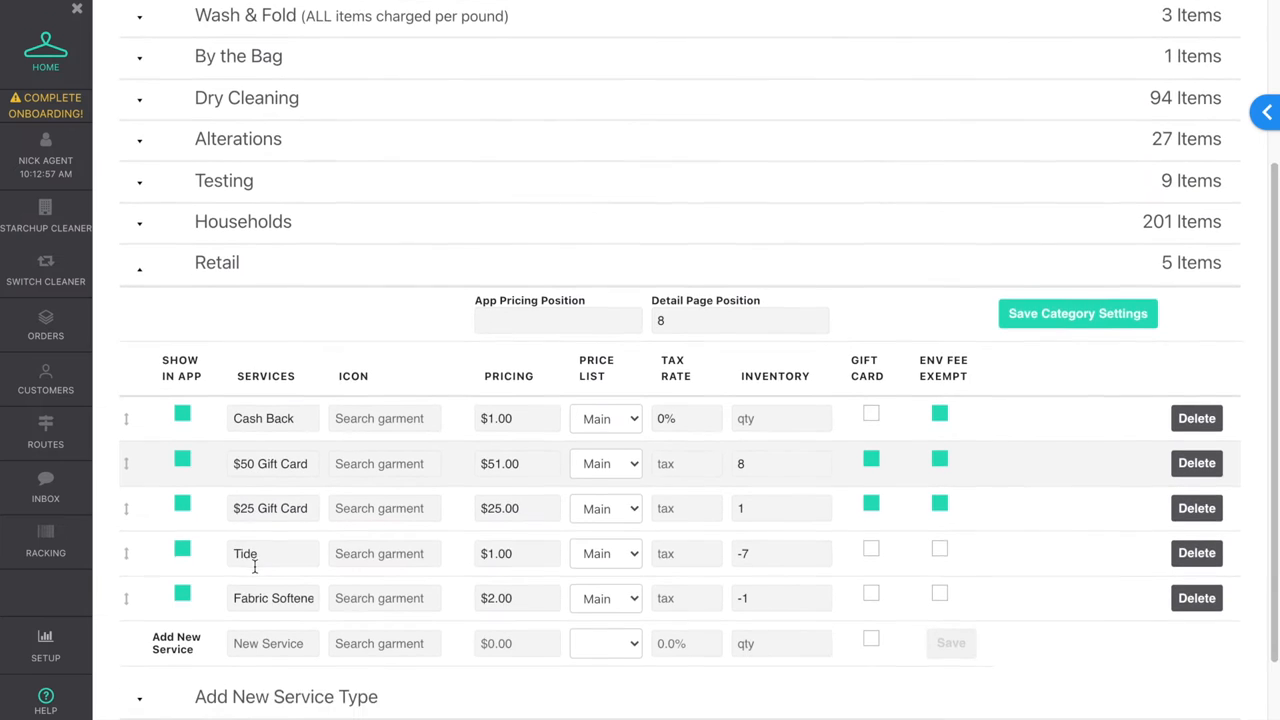
{"action": "scroll", "scroll_direction": "down", "scroll_amount": 3}
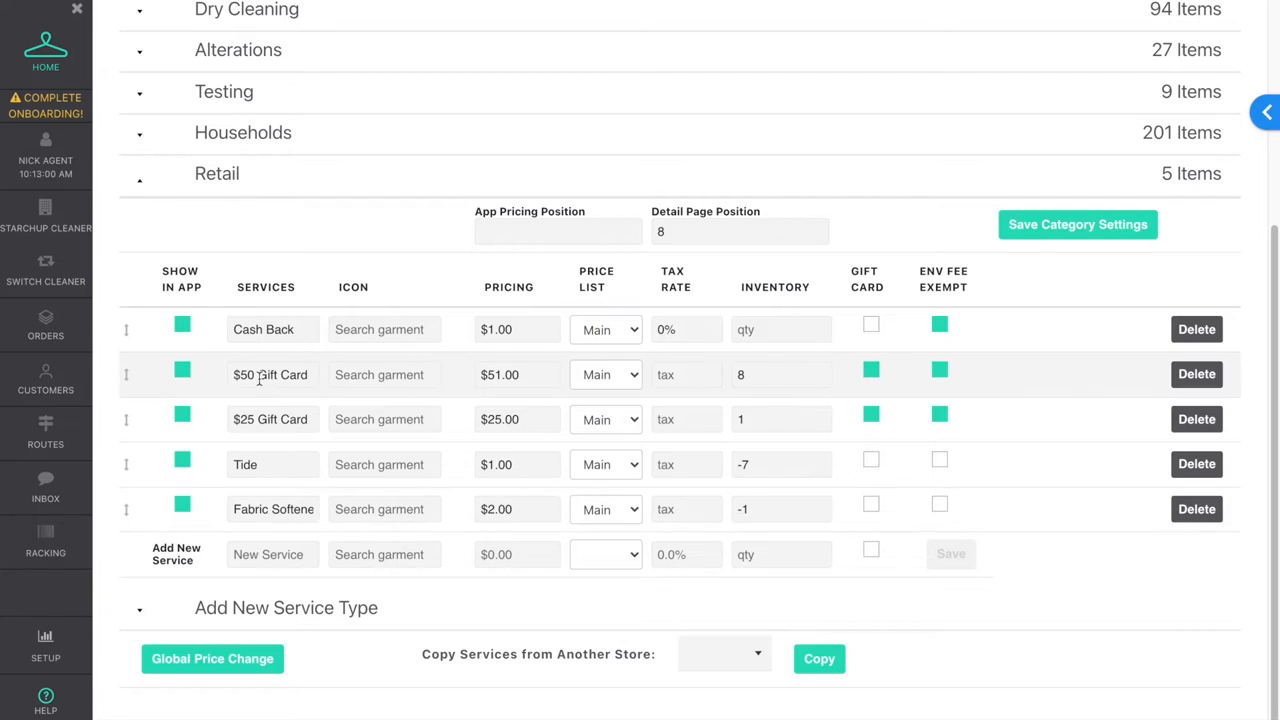
{"action": "left_click", "coordinate": [264, 328]}
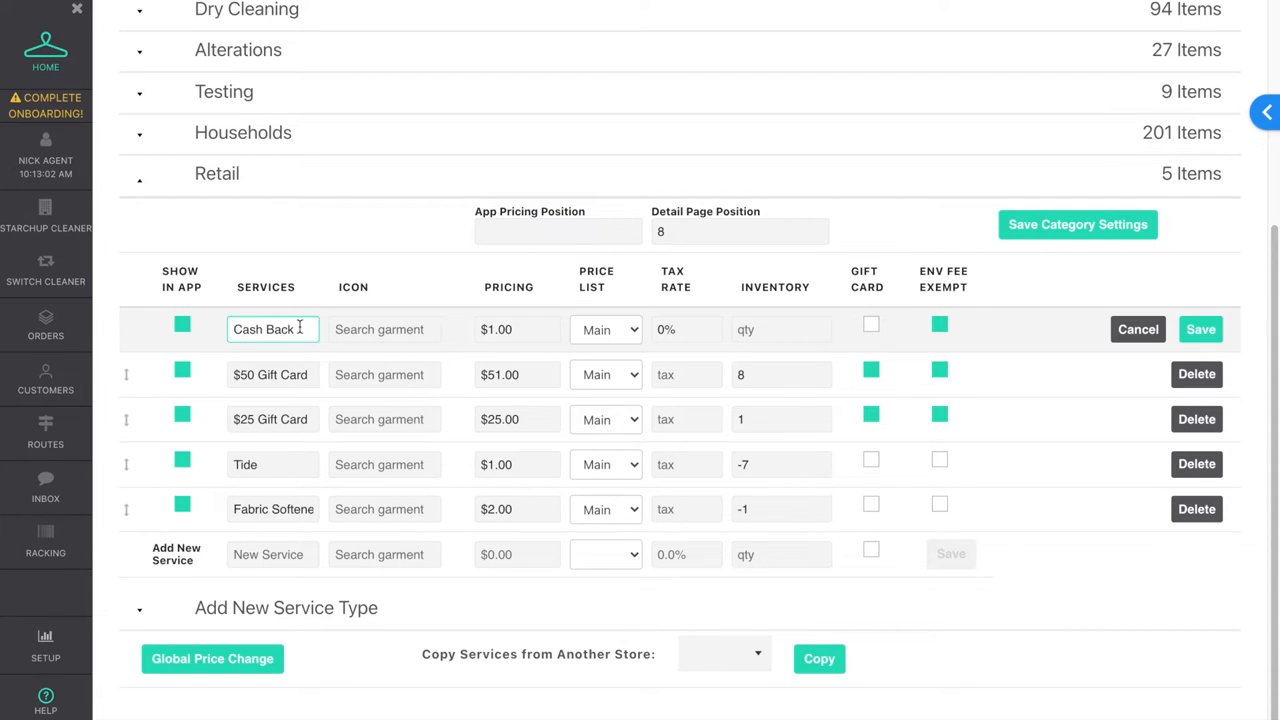
{"action": "double_click", "coordinate": [264, 328]}
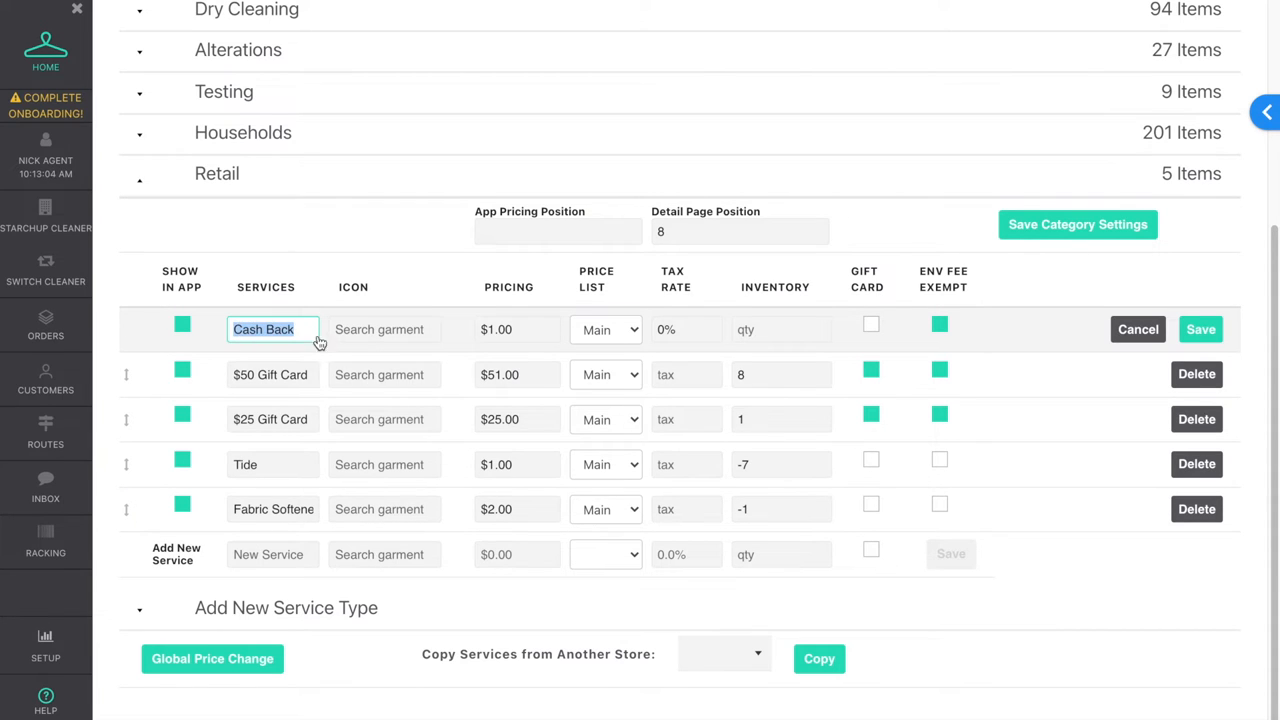
{"action": "left_click", "coordinate": [516, 328]}
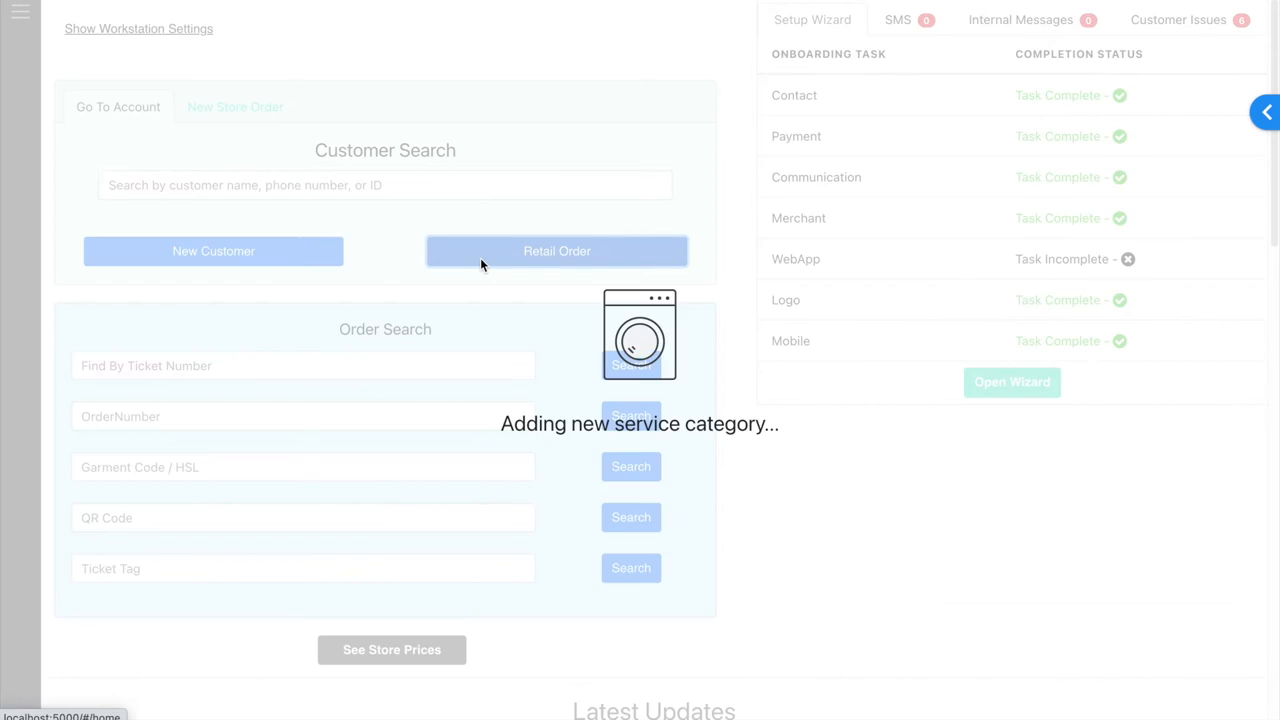
Start a retail order and add a $20 Cash Back item with its $1.00 surcharge
{"action": "left_click", "coordinate": [556, 252]}
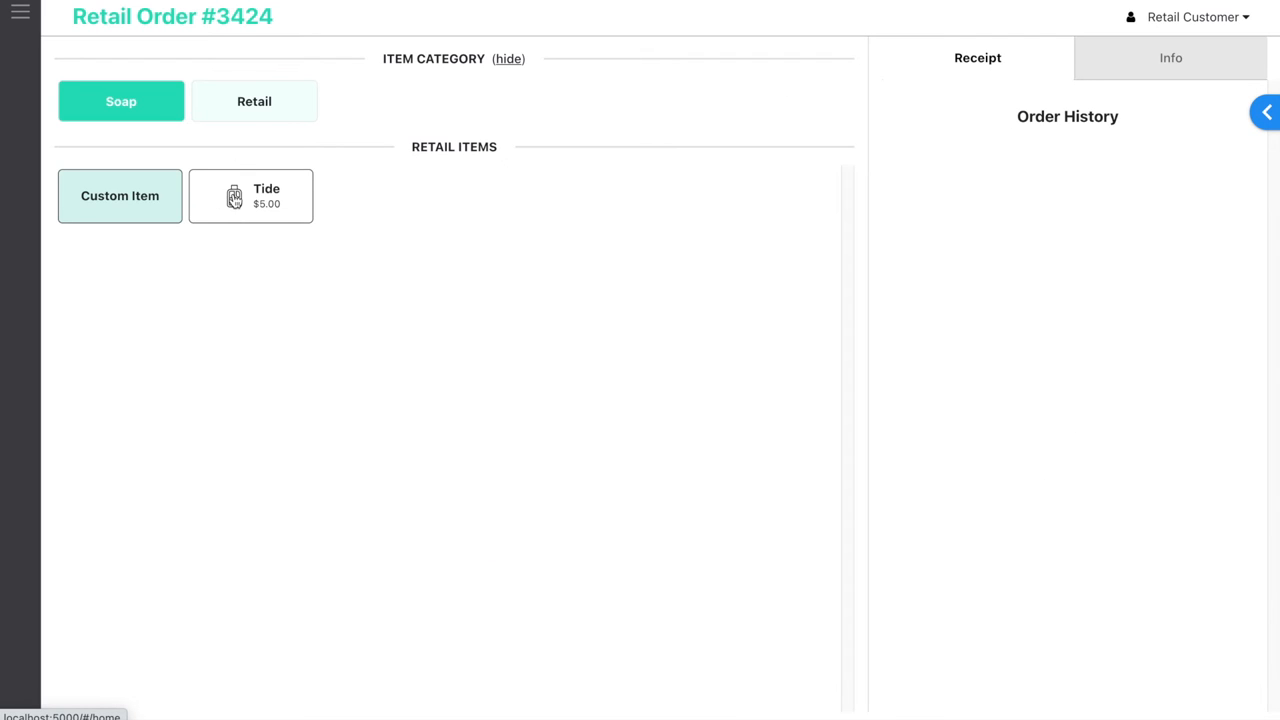
{"action": "left_click", "coordinate": [254, 100]}
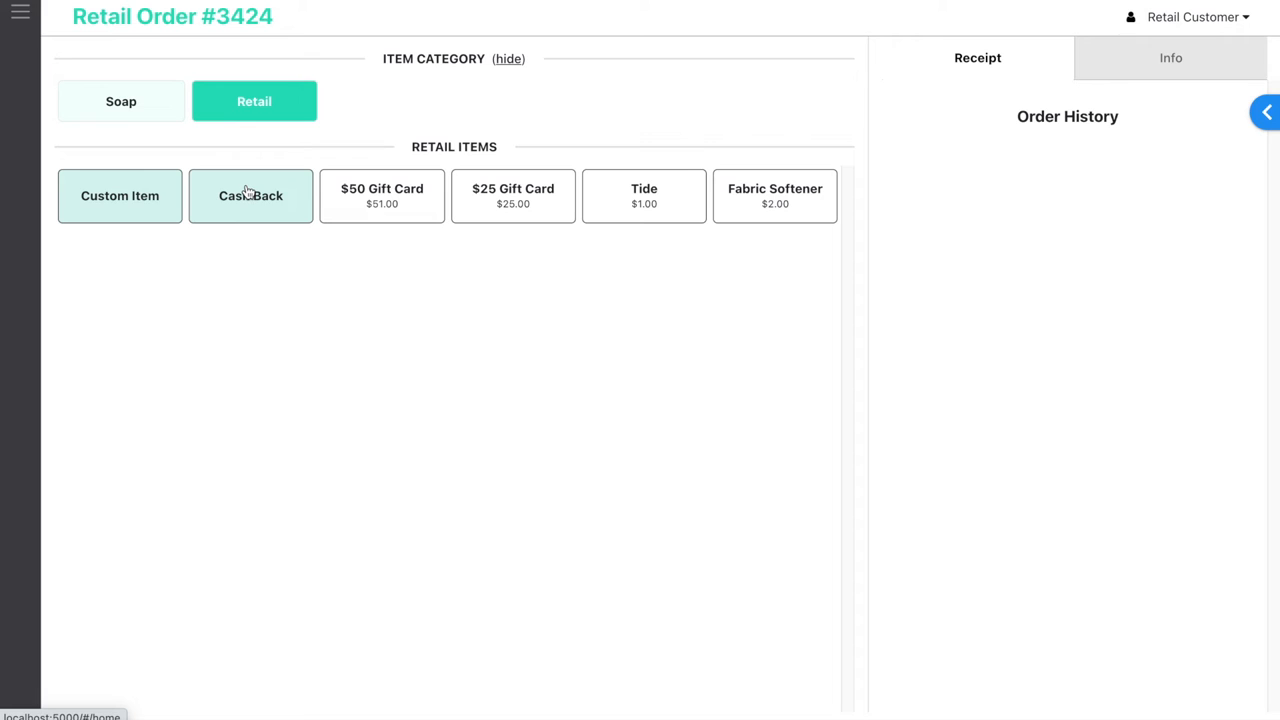
{"action": "left_click", "coordinate": [250, 196]}
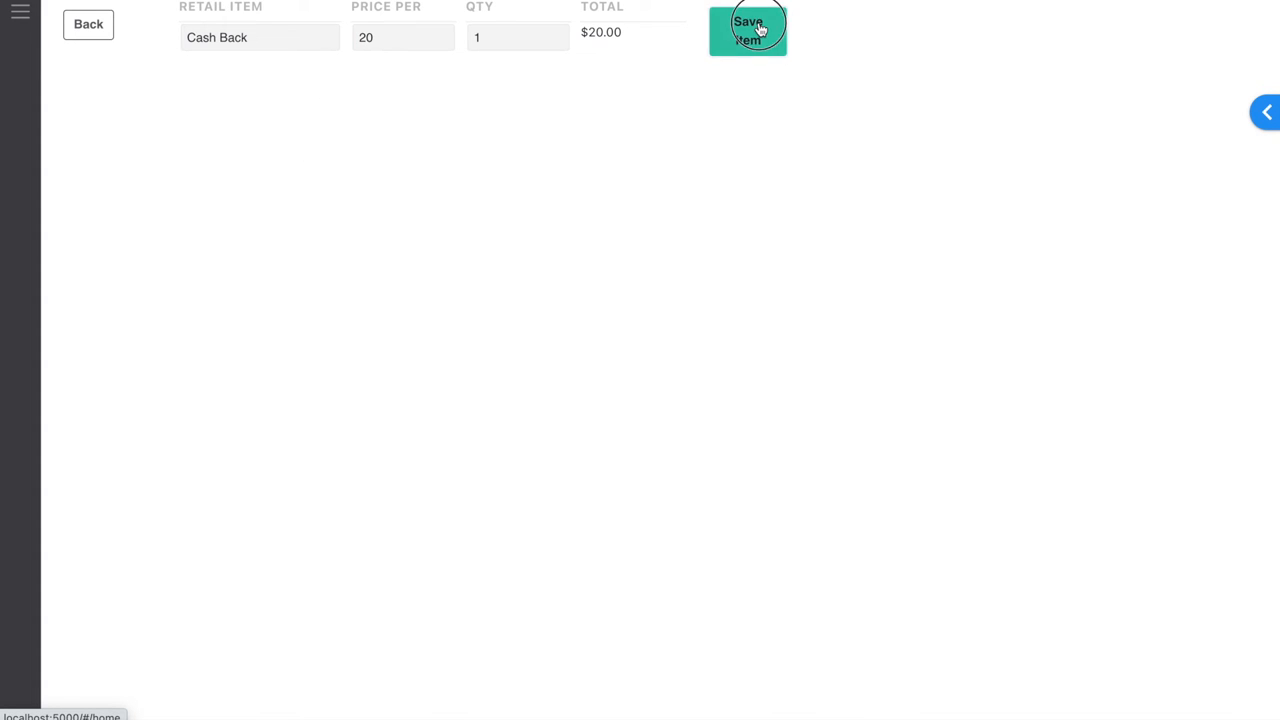
{"action": "left_click", "coordinate": [748, 30]}
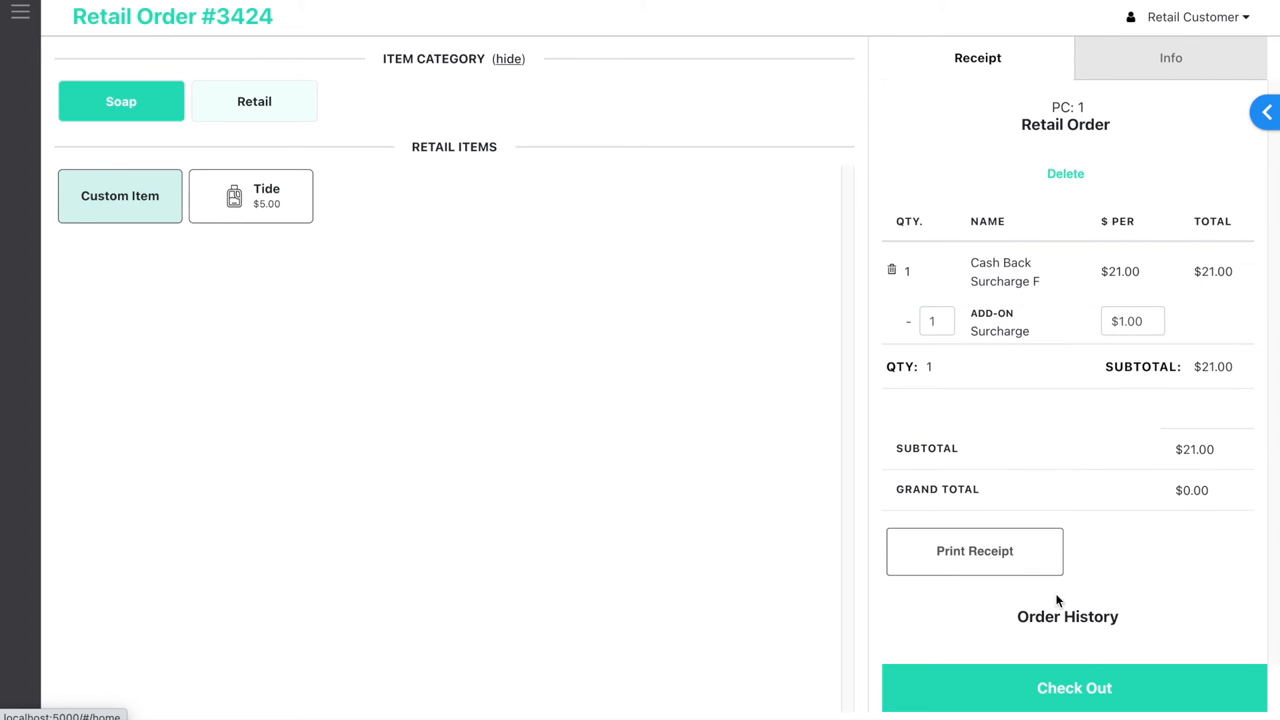
{"action": "mouse_move", "coordinate": [672, 384]}
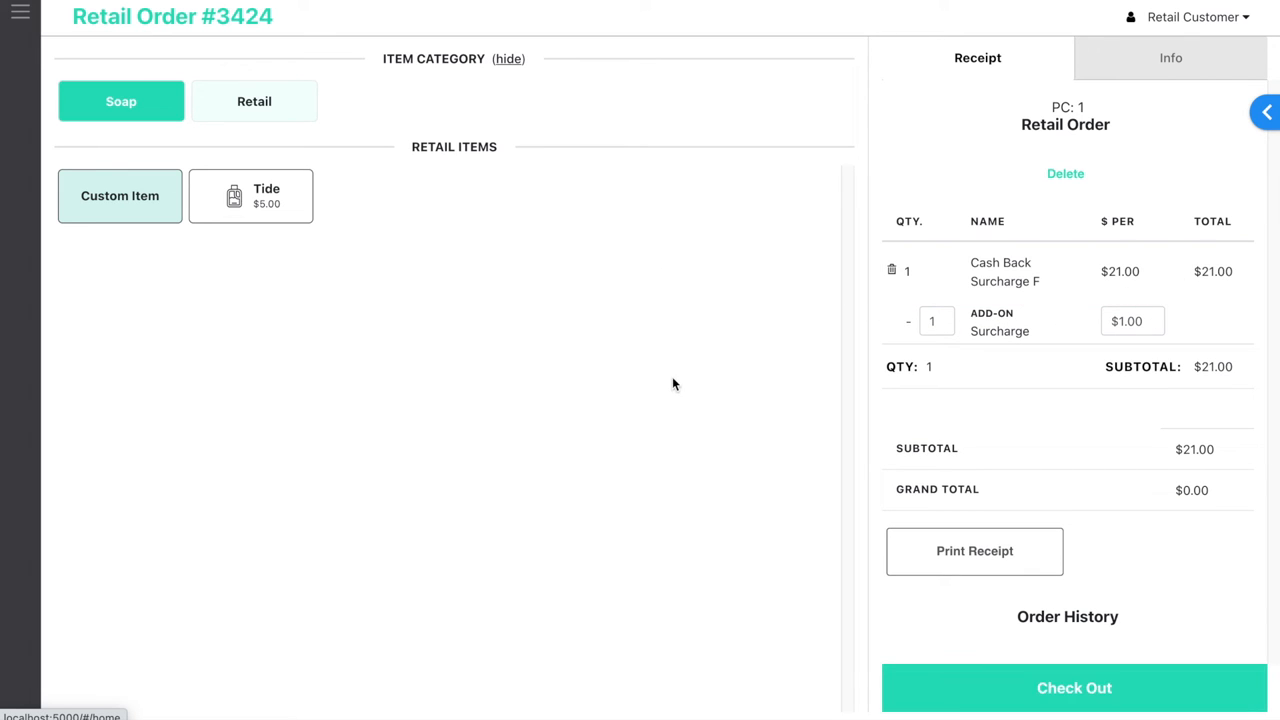
Check out the $21.00 order and choose CC Terminal as the payment method
{"action": "left_click", "coordinate": [1072, 688]}
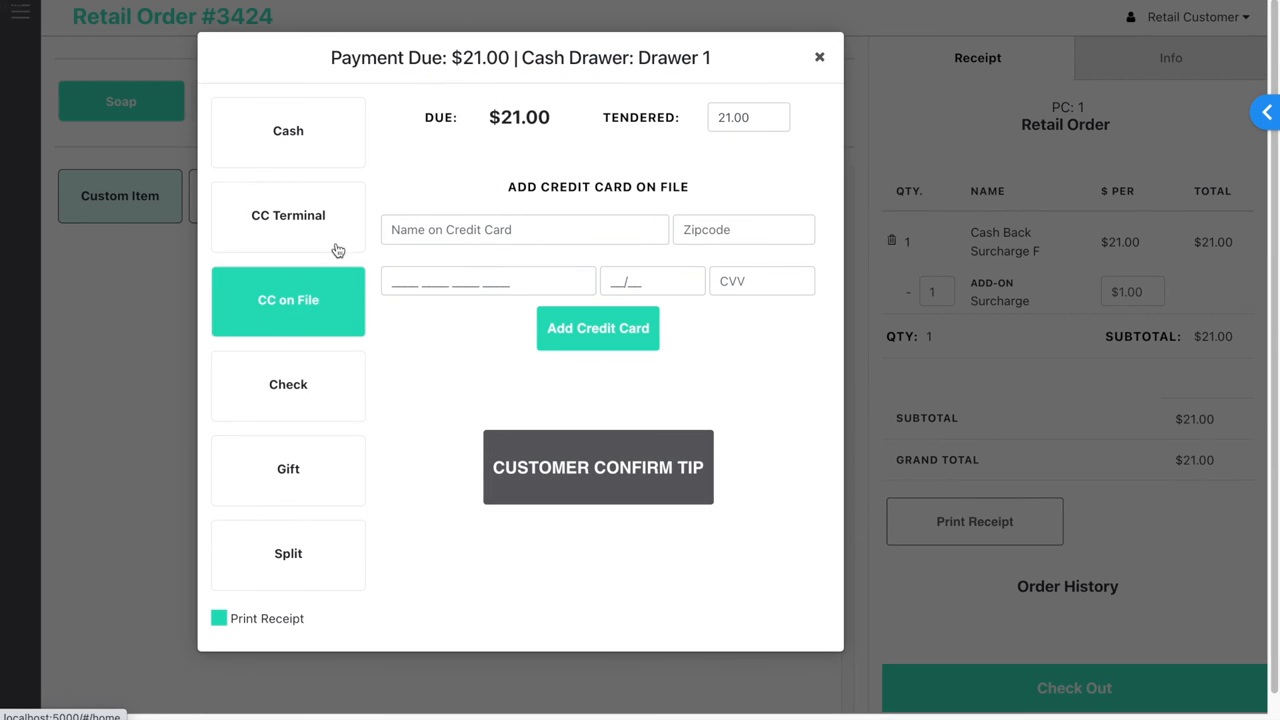
{"action": "left_click", "coordinate": [288, 216]}
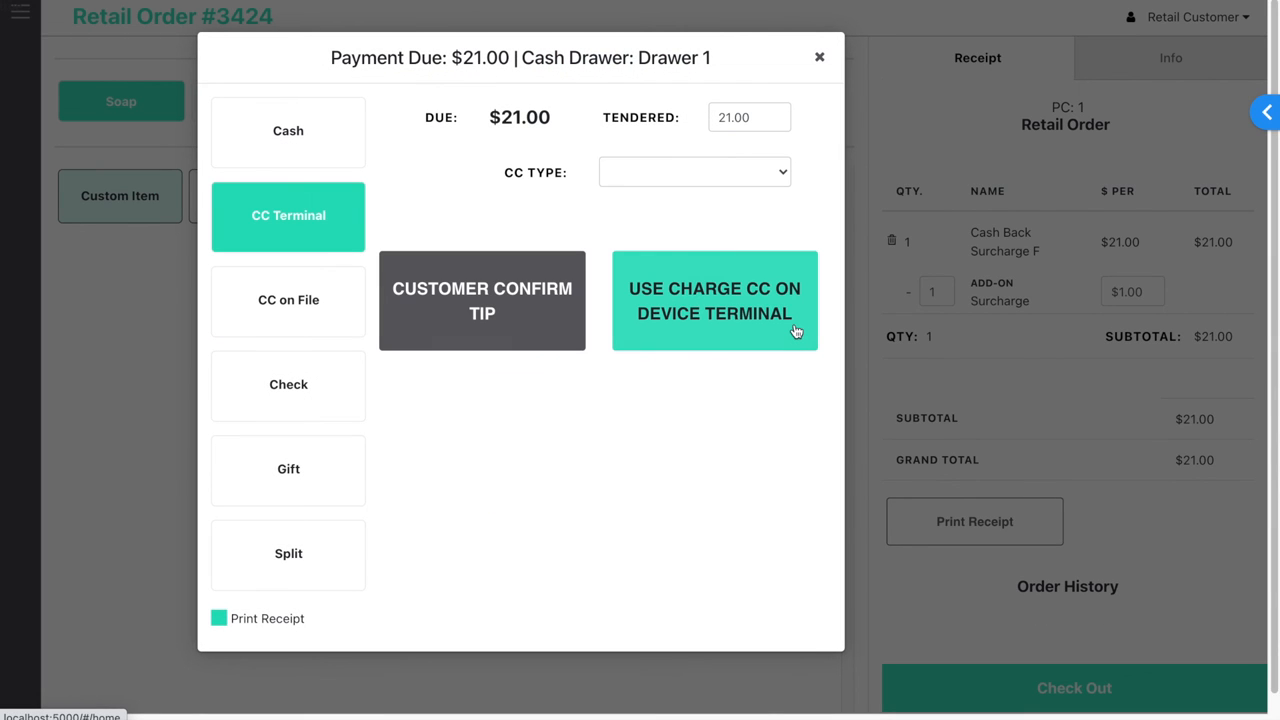